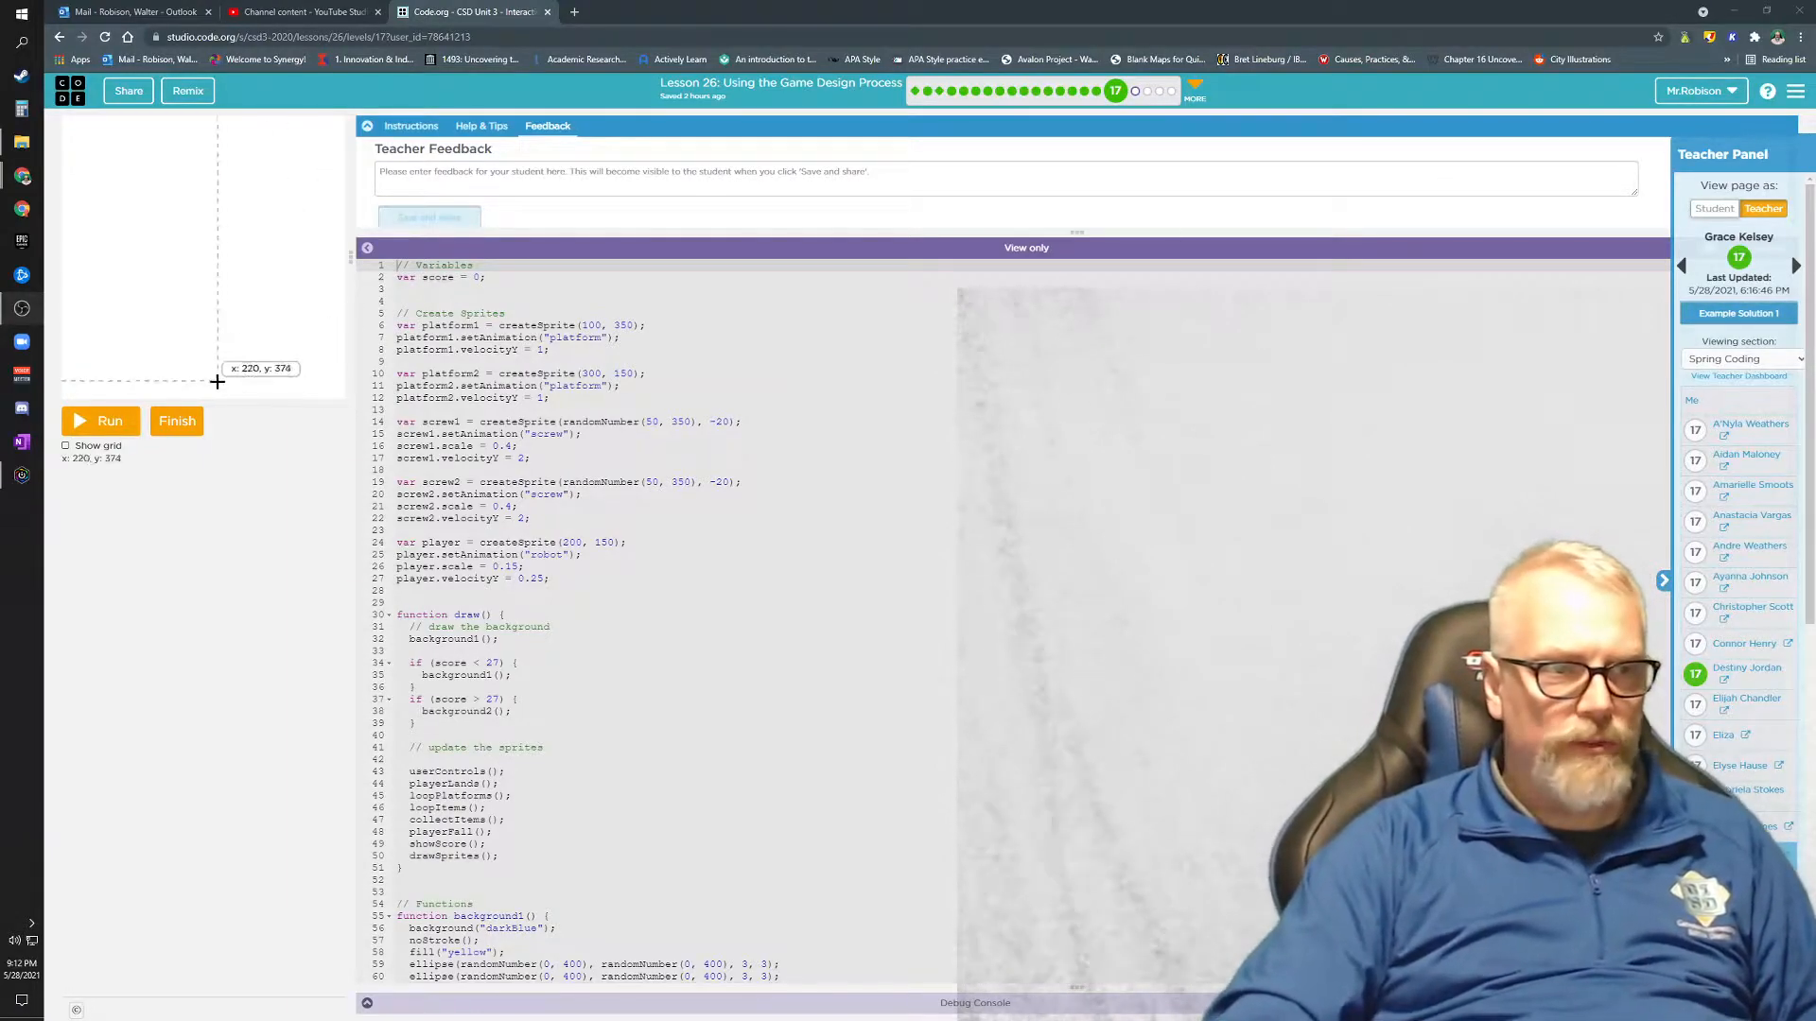
Run the student's platform-jumper game to preview it on the canvas
{"action": "left_click", "coordinate": [98, 420]}
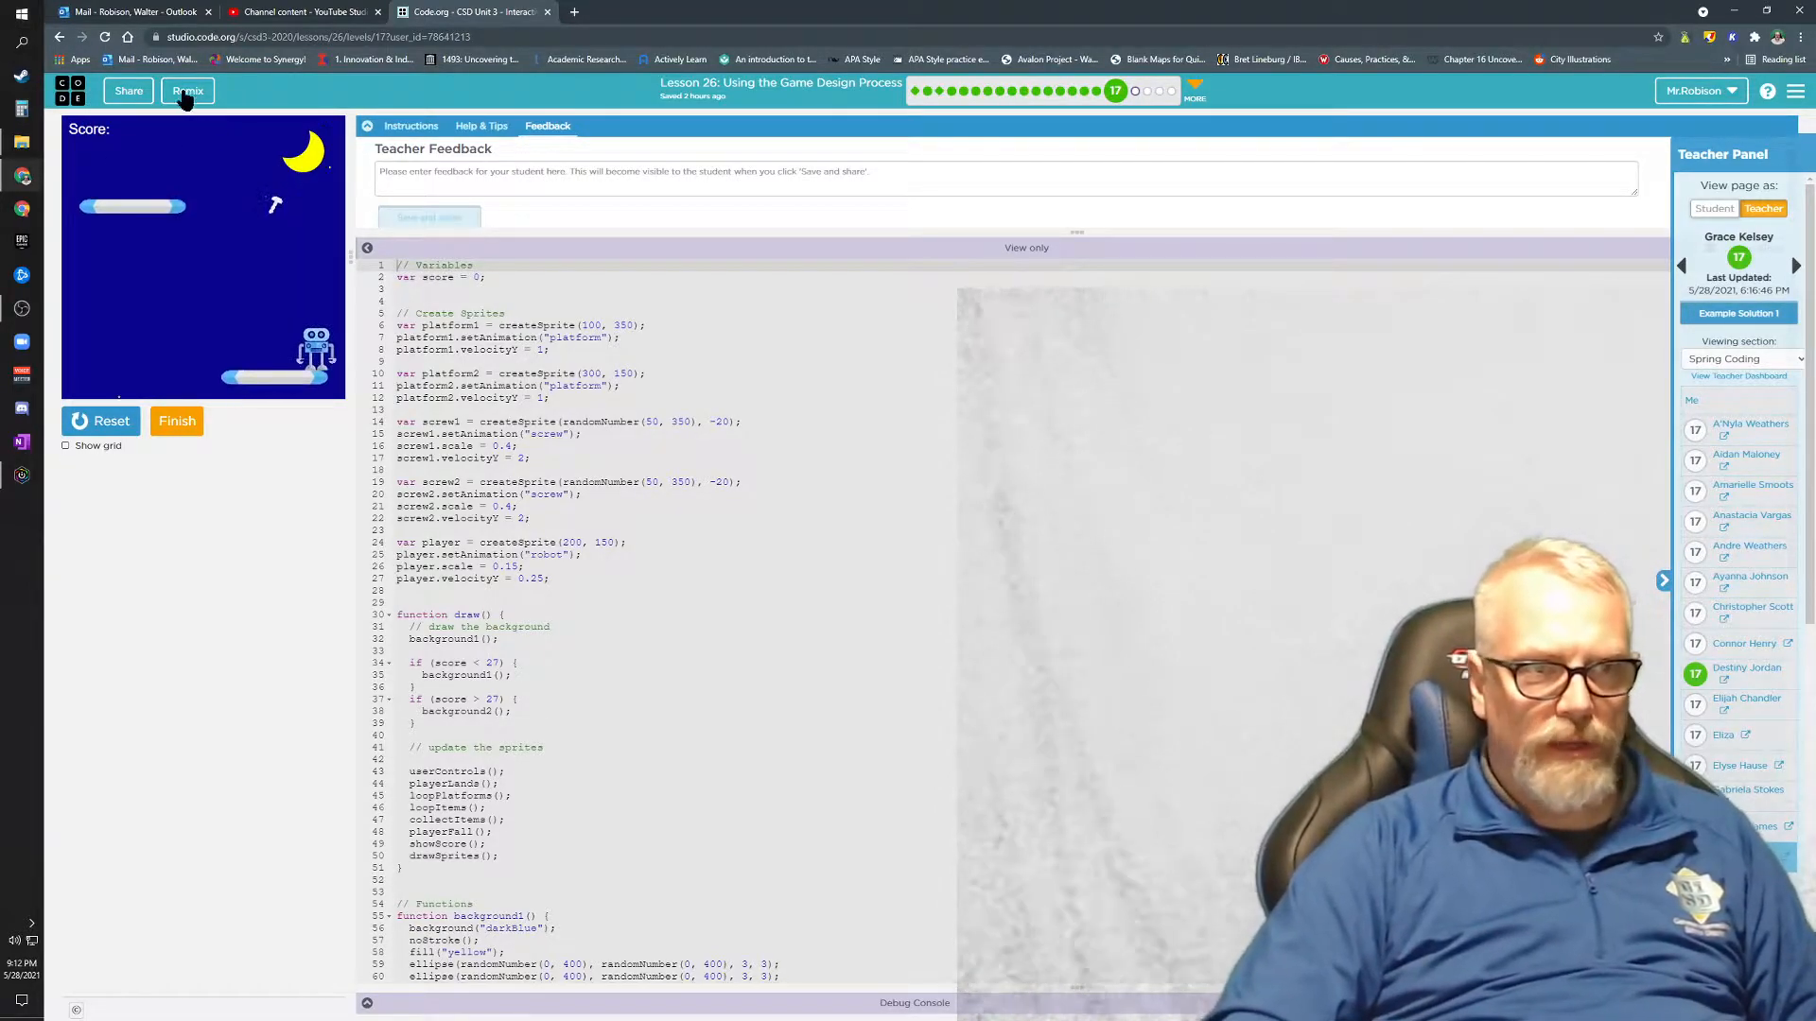
Remix the student's project into an editable copy and display its code as blocks
{"action": "left_click", "coordinate": [187, 91]}
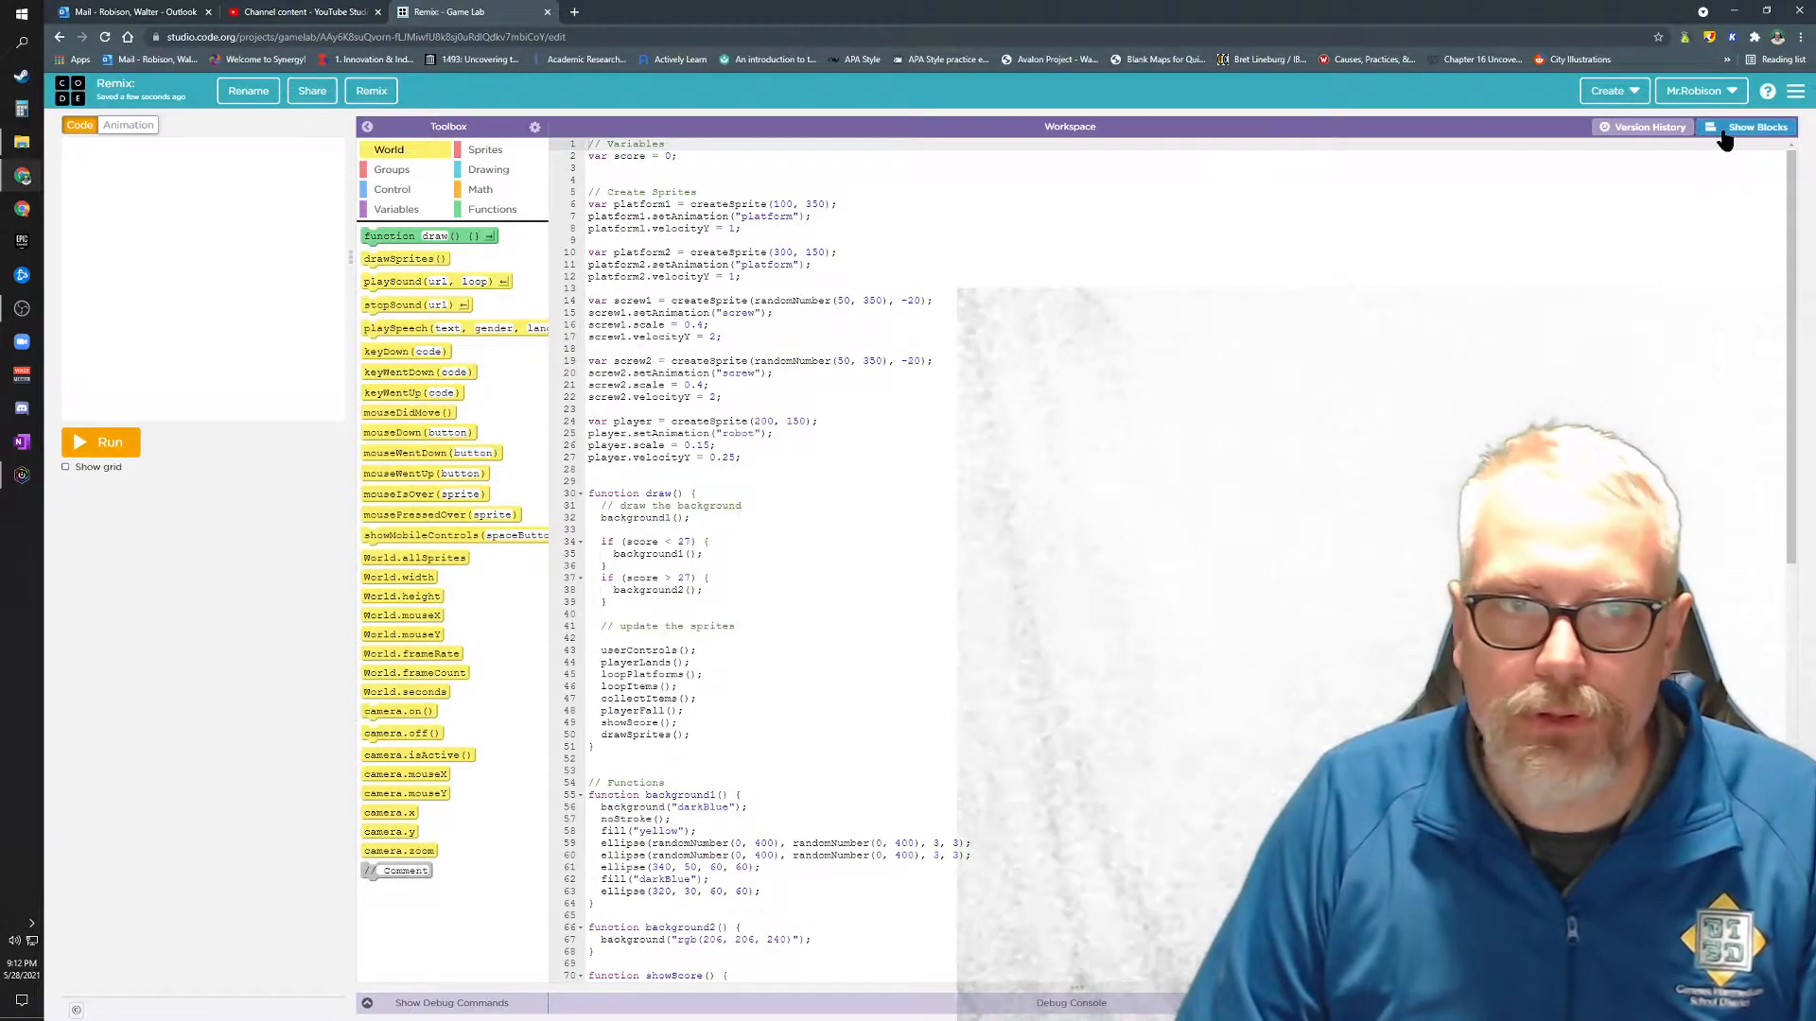
{"action": "left_click", "coordinate": [1755, 126]}
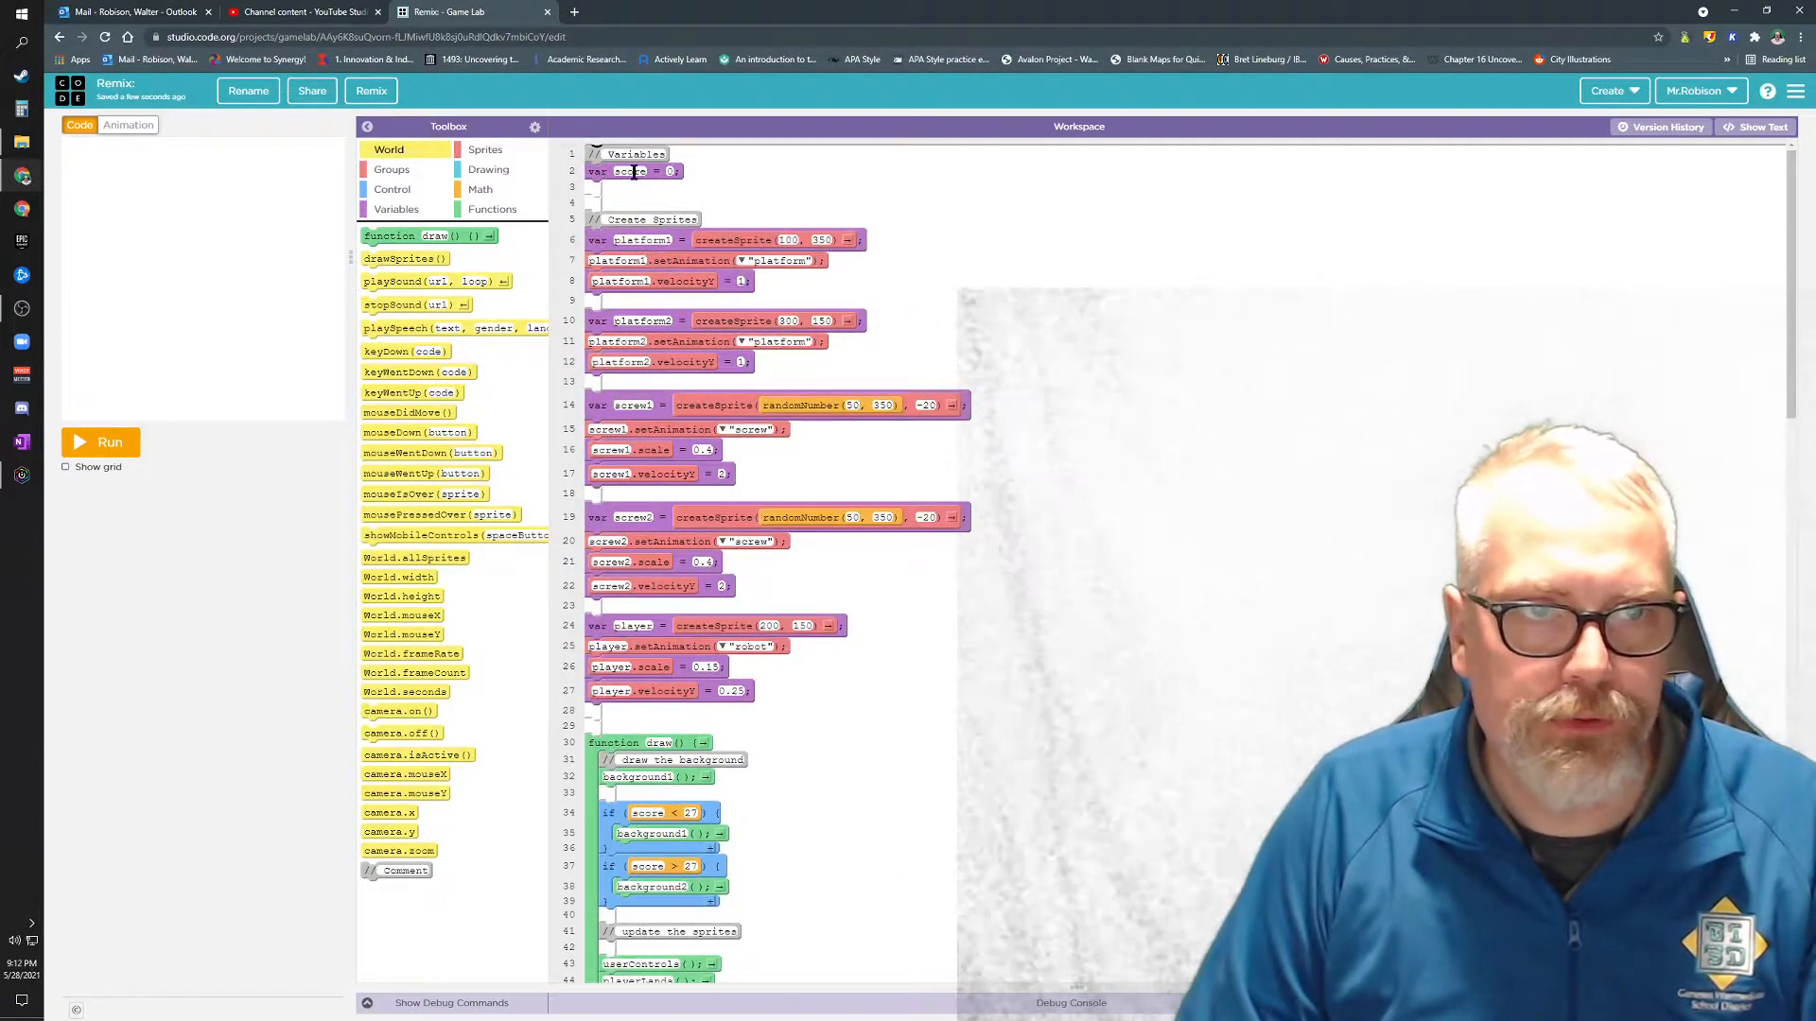
{"action": "scroll", "scroll_direction": "down", "scroll_amount": 3}
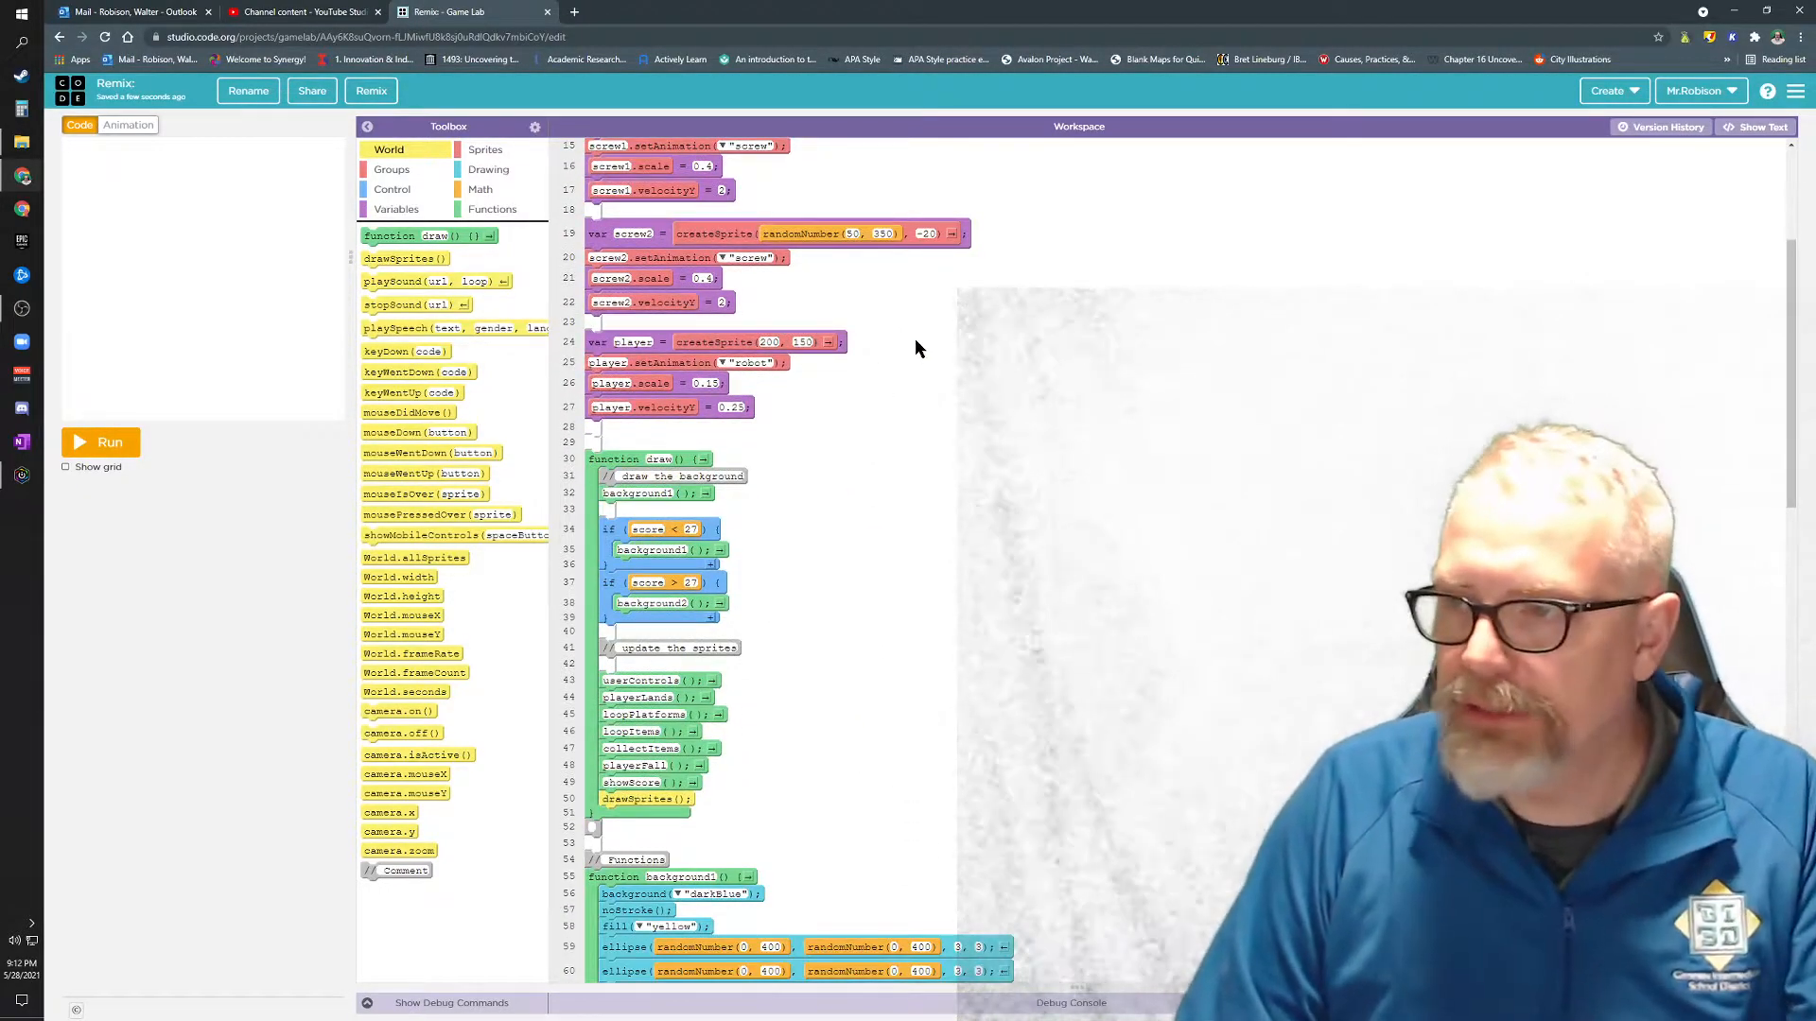
{"action": "scroll", "scroll_direction": "down", "scroll_amount": 3}
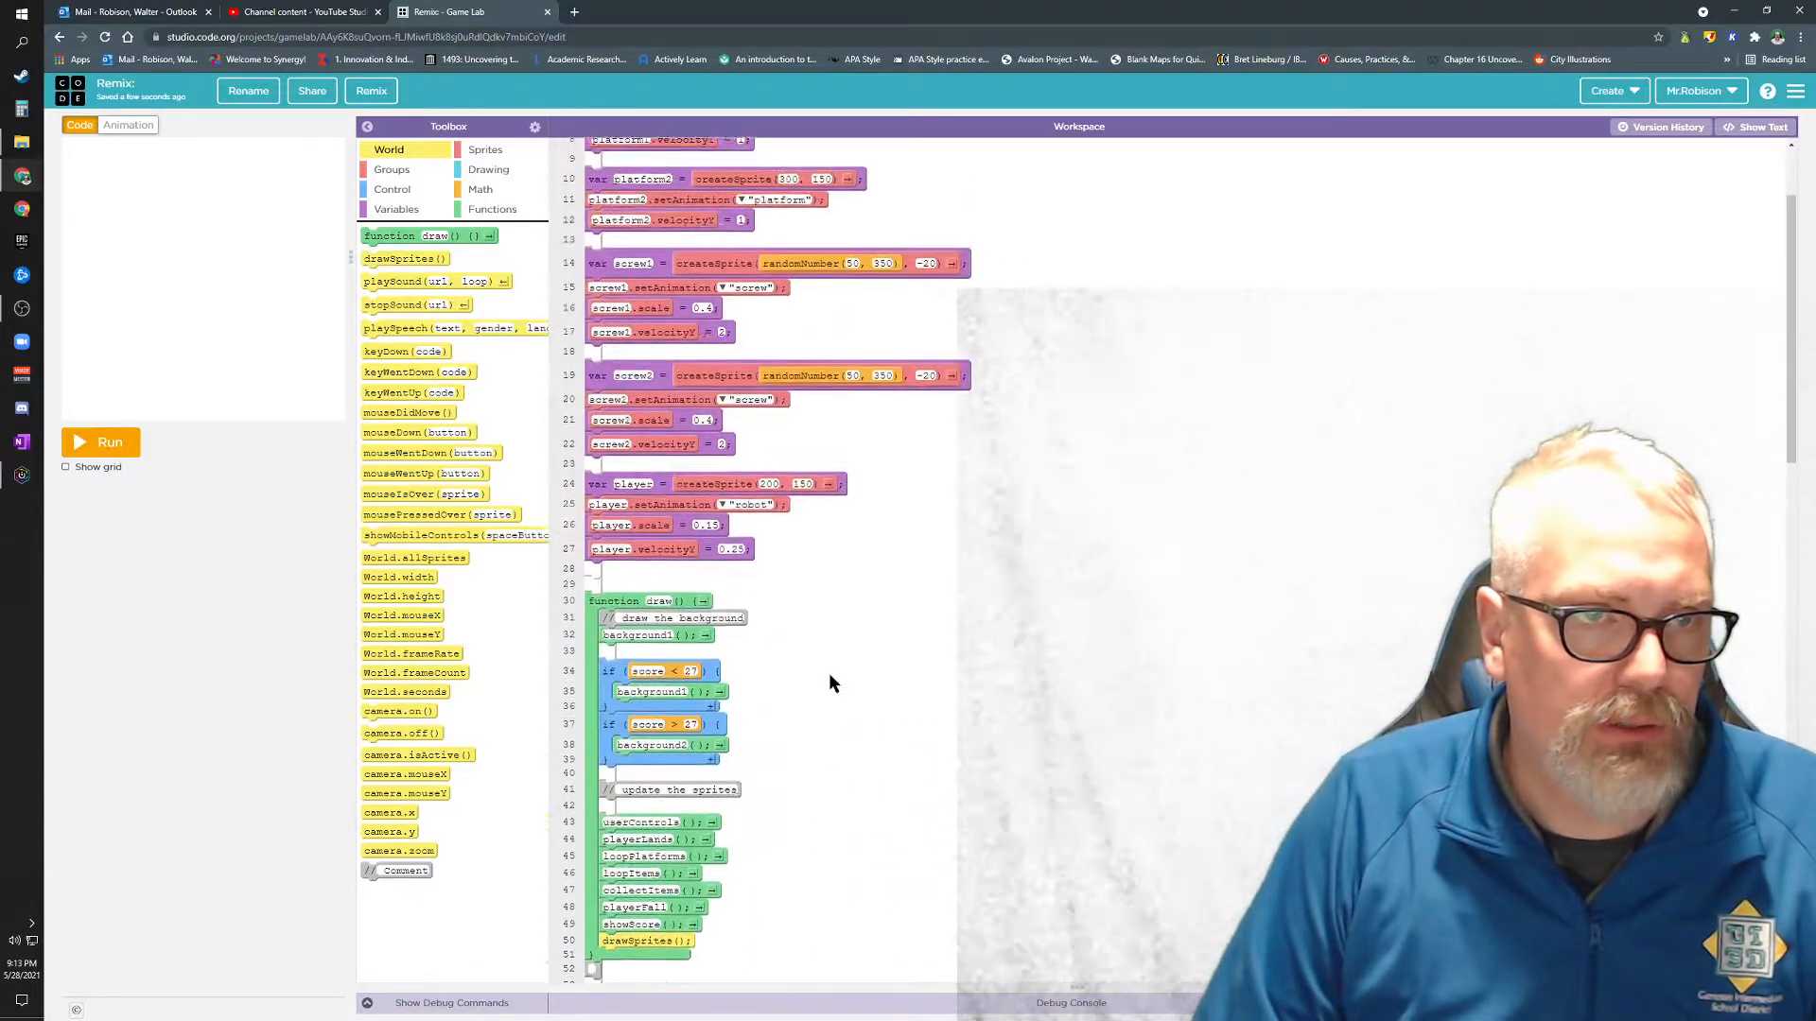
{"action": "scroll", "scroll_direction": "down", "scroll_amount": 3}
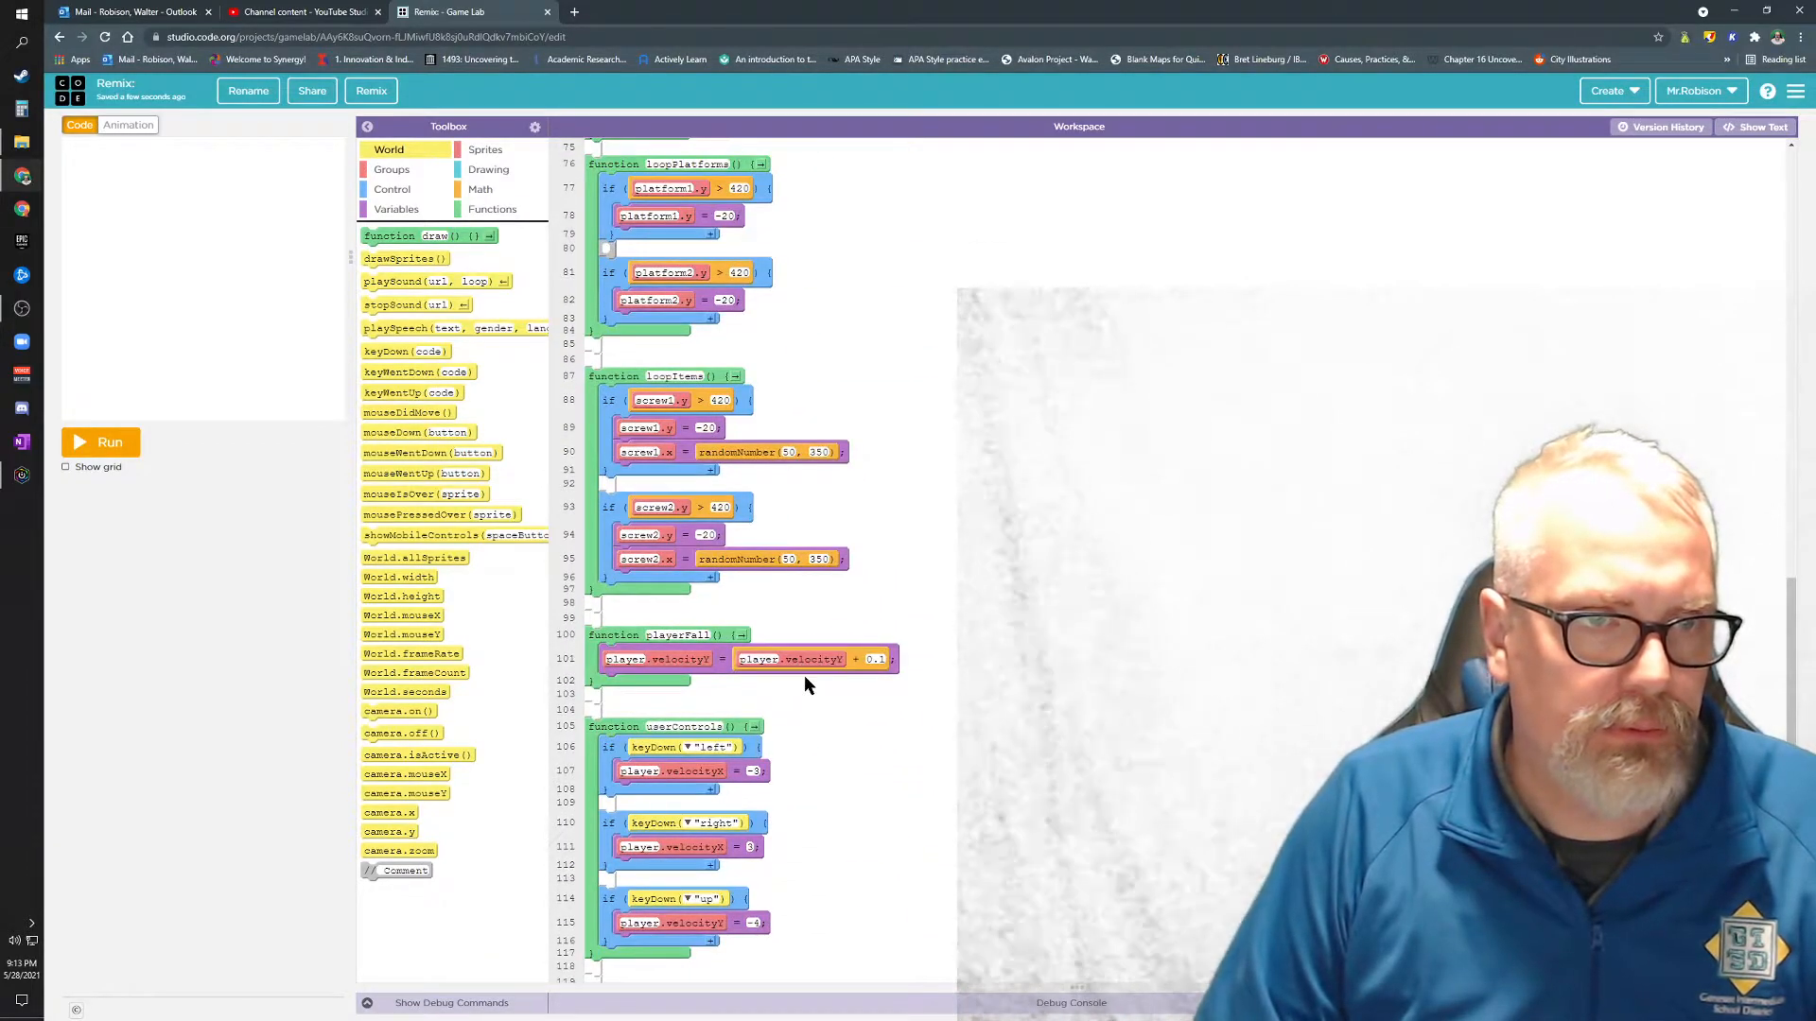
{"action": "scroll", "scroll_direction": "down", "scroll_amount": 3}
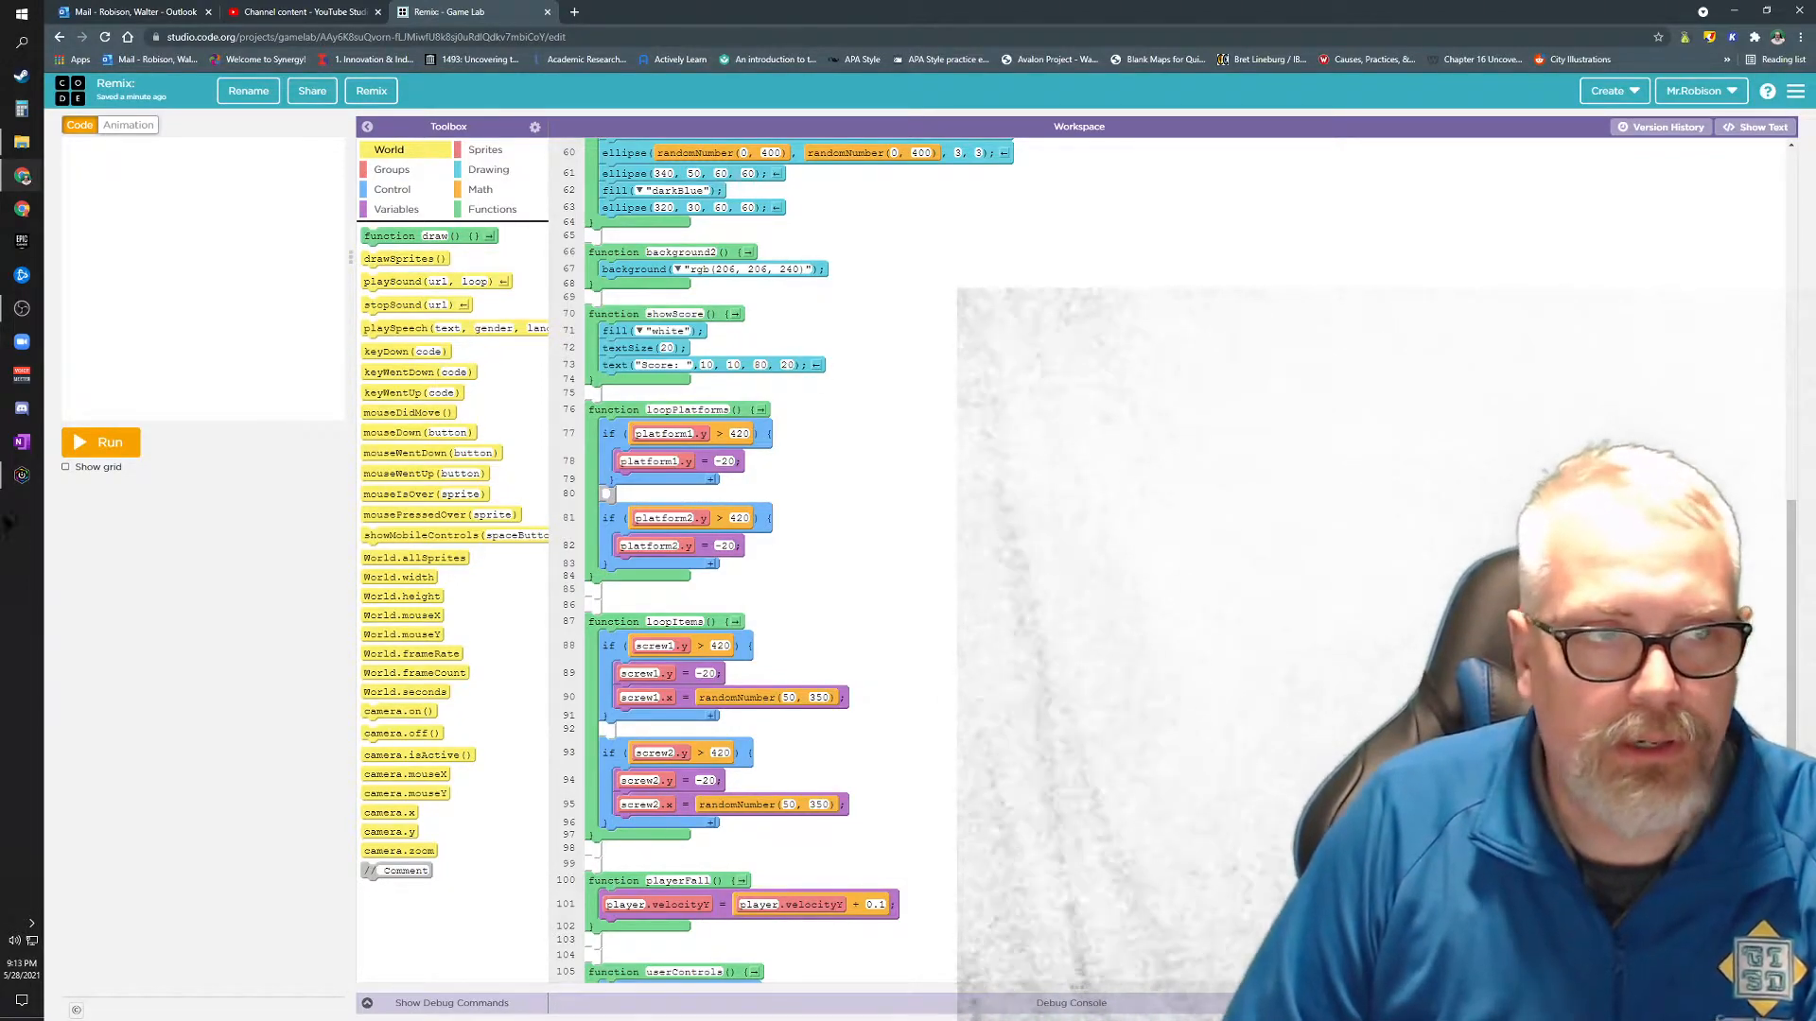
Run and reset the game, then bring up the Drawing category's full text() reference
{"action": "left_click", "coordinate": [110, 443]}
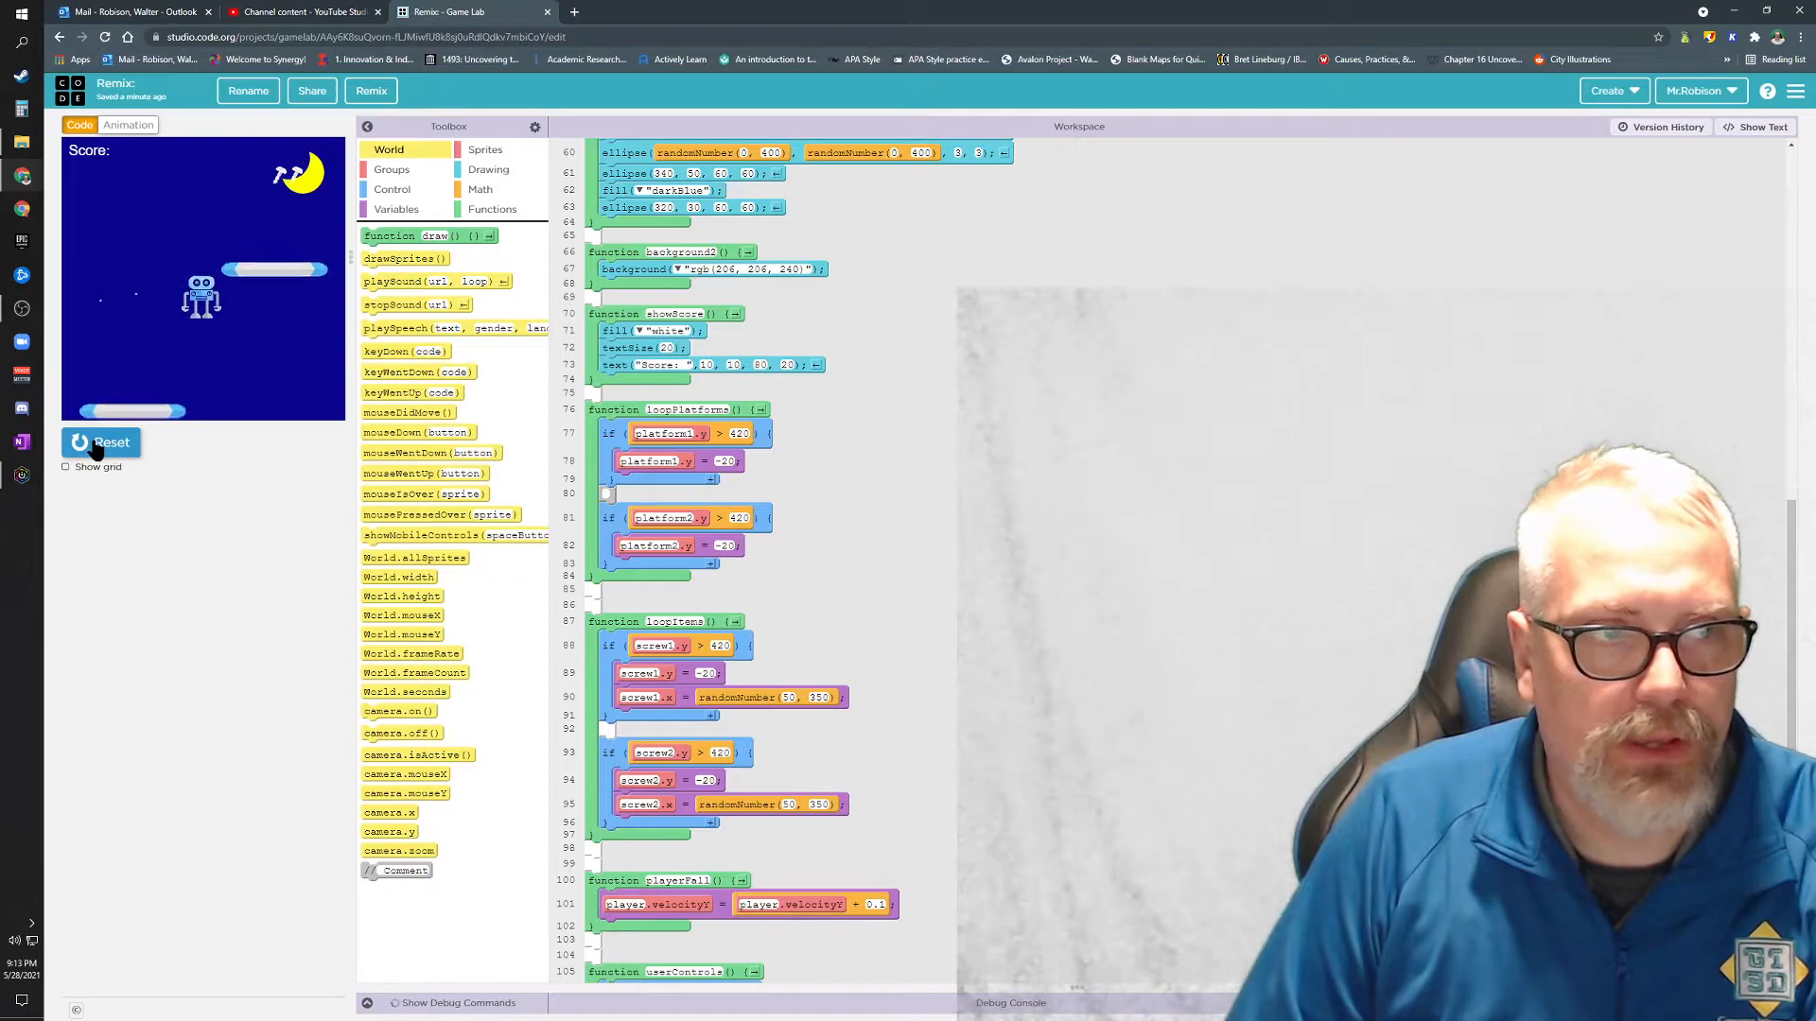
{"action": "left_click", "coordinate": [100, 443]}
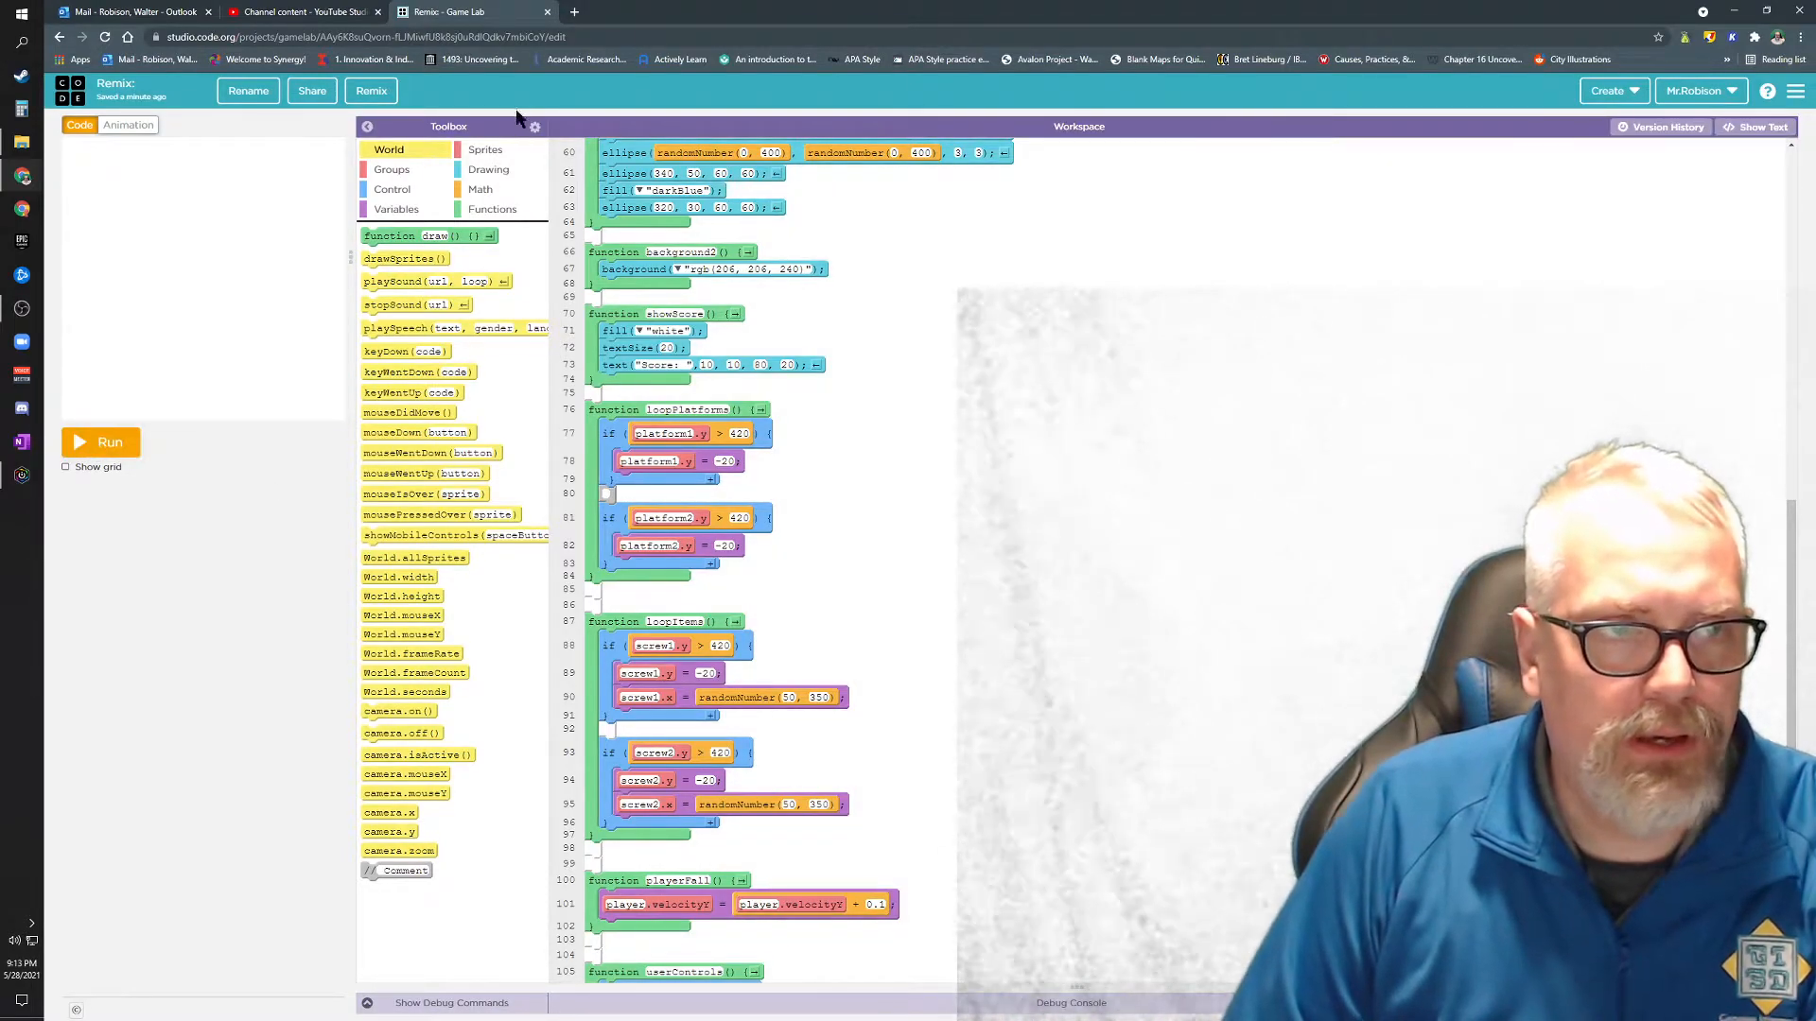
{"action": "left_click", "coordinate": [488, 168]}
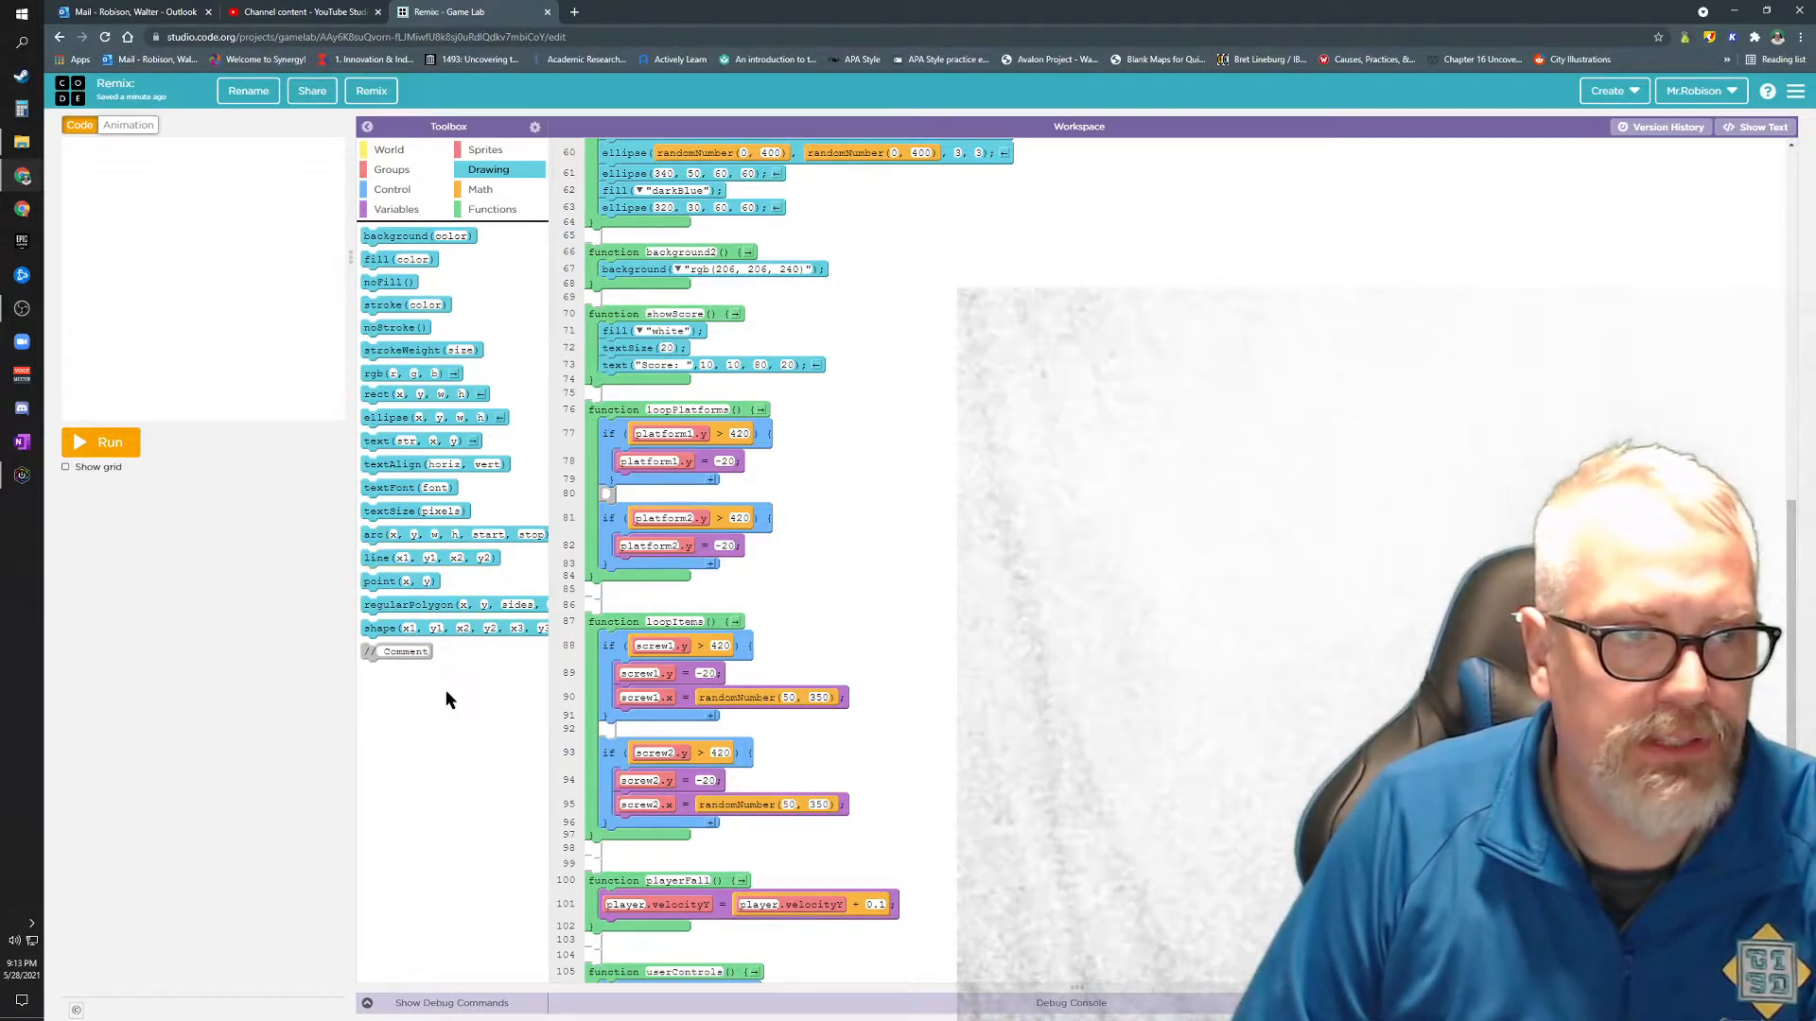
{"action": "mouse_move", "coordinate": [399, 441]}
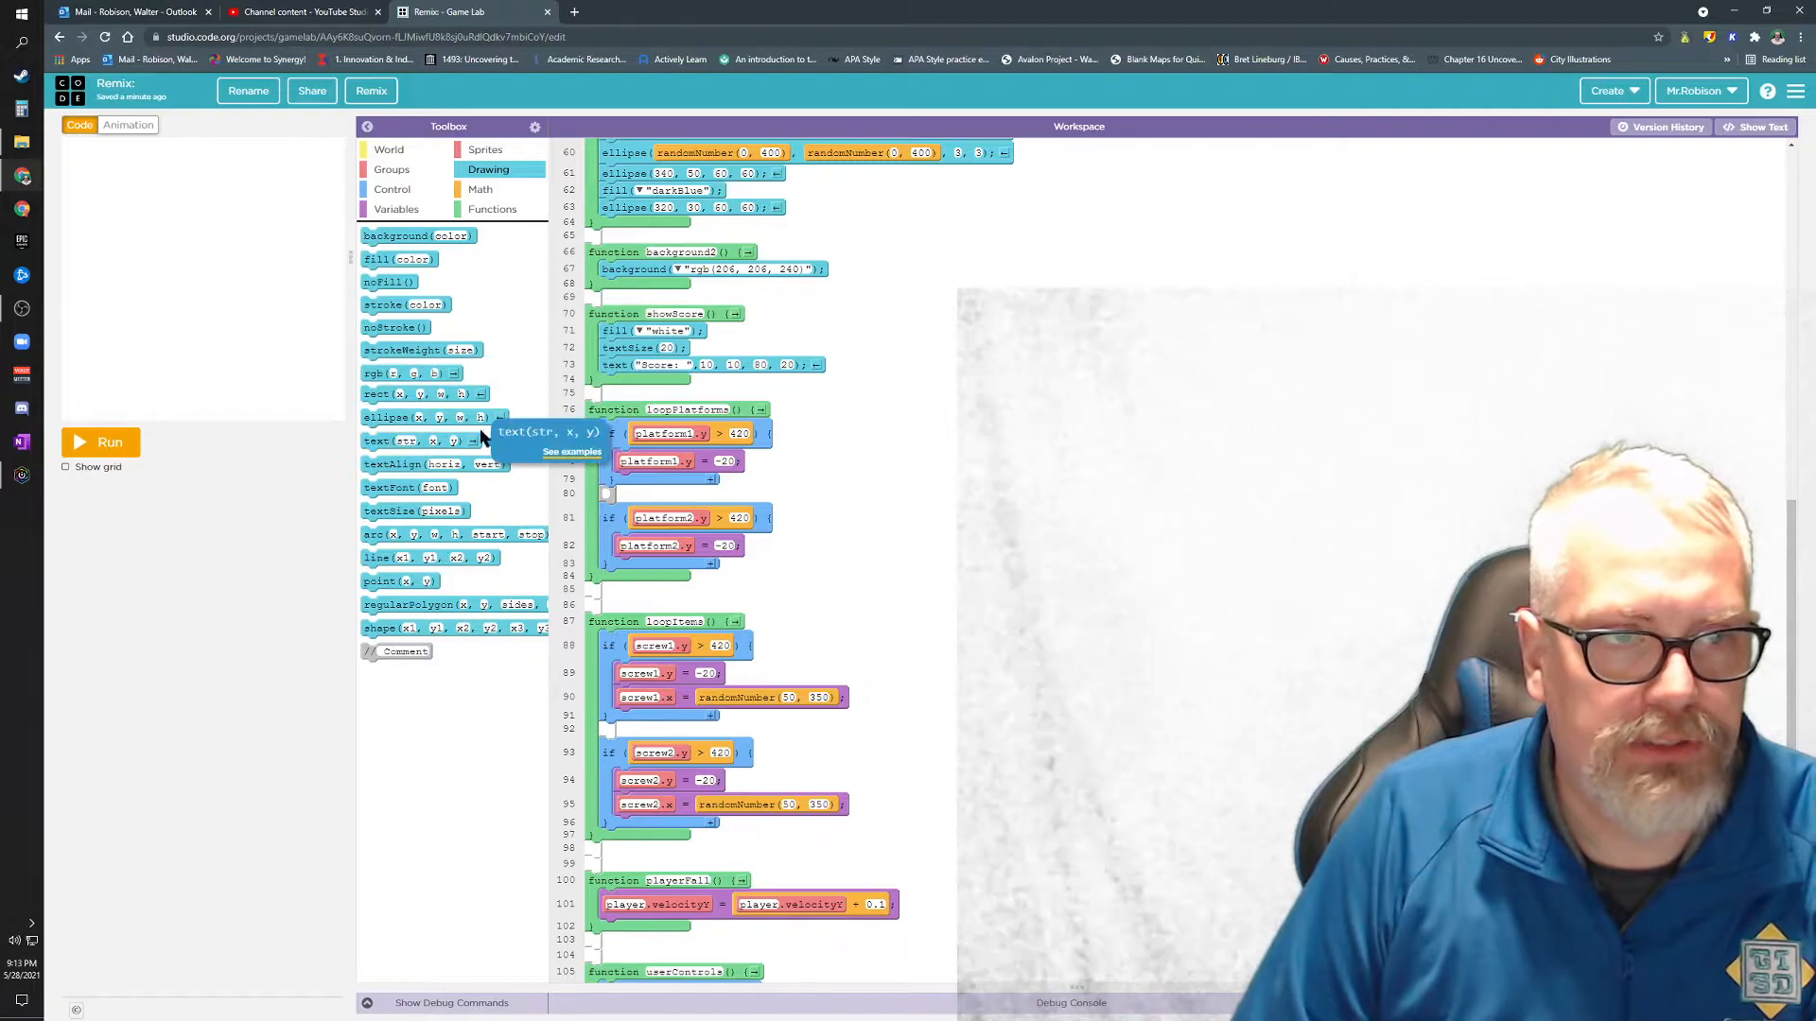
{"action": "left_click", "coordinate": [571, 452]}
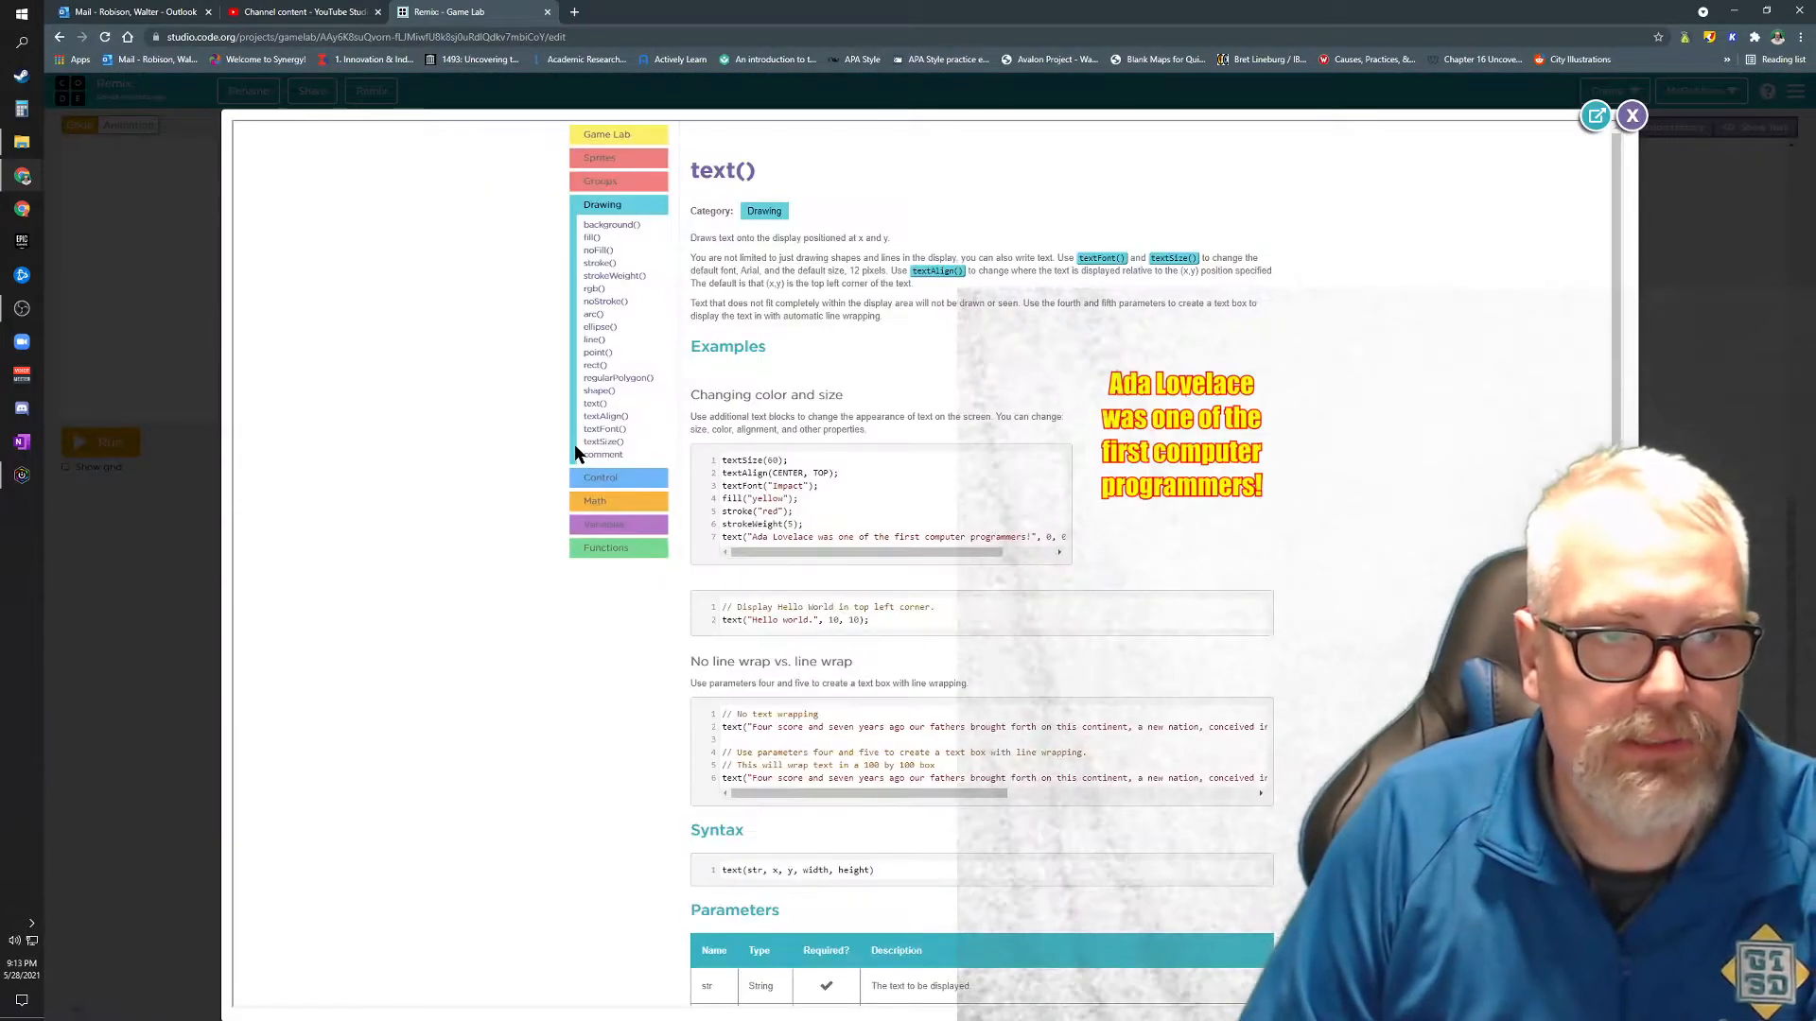
Scroll through the text() documentation to review its parameters and examples
{"action": "scroll", "scroll_direction": "down", "scroll_amount": 3}
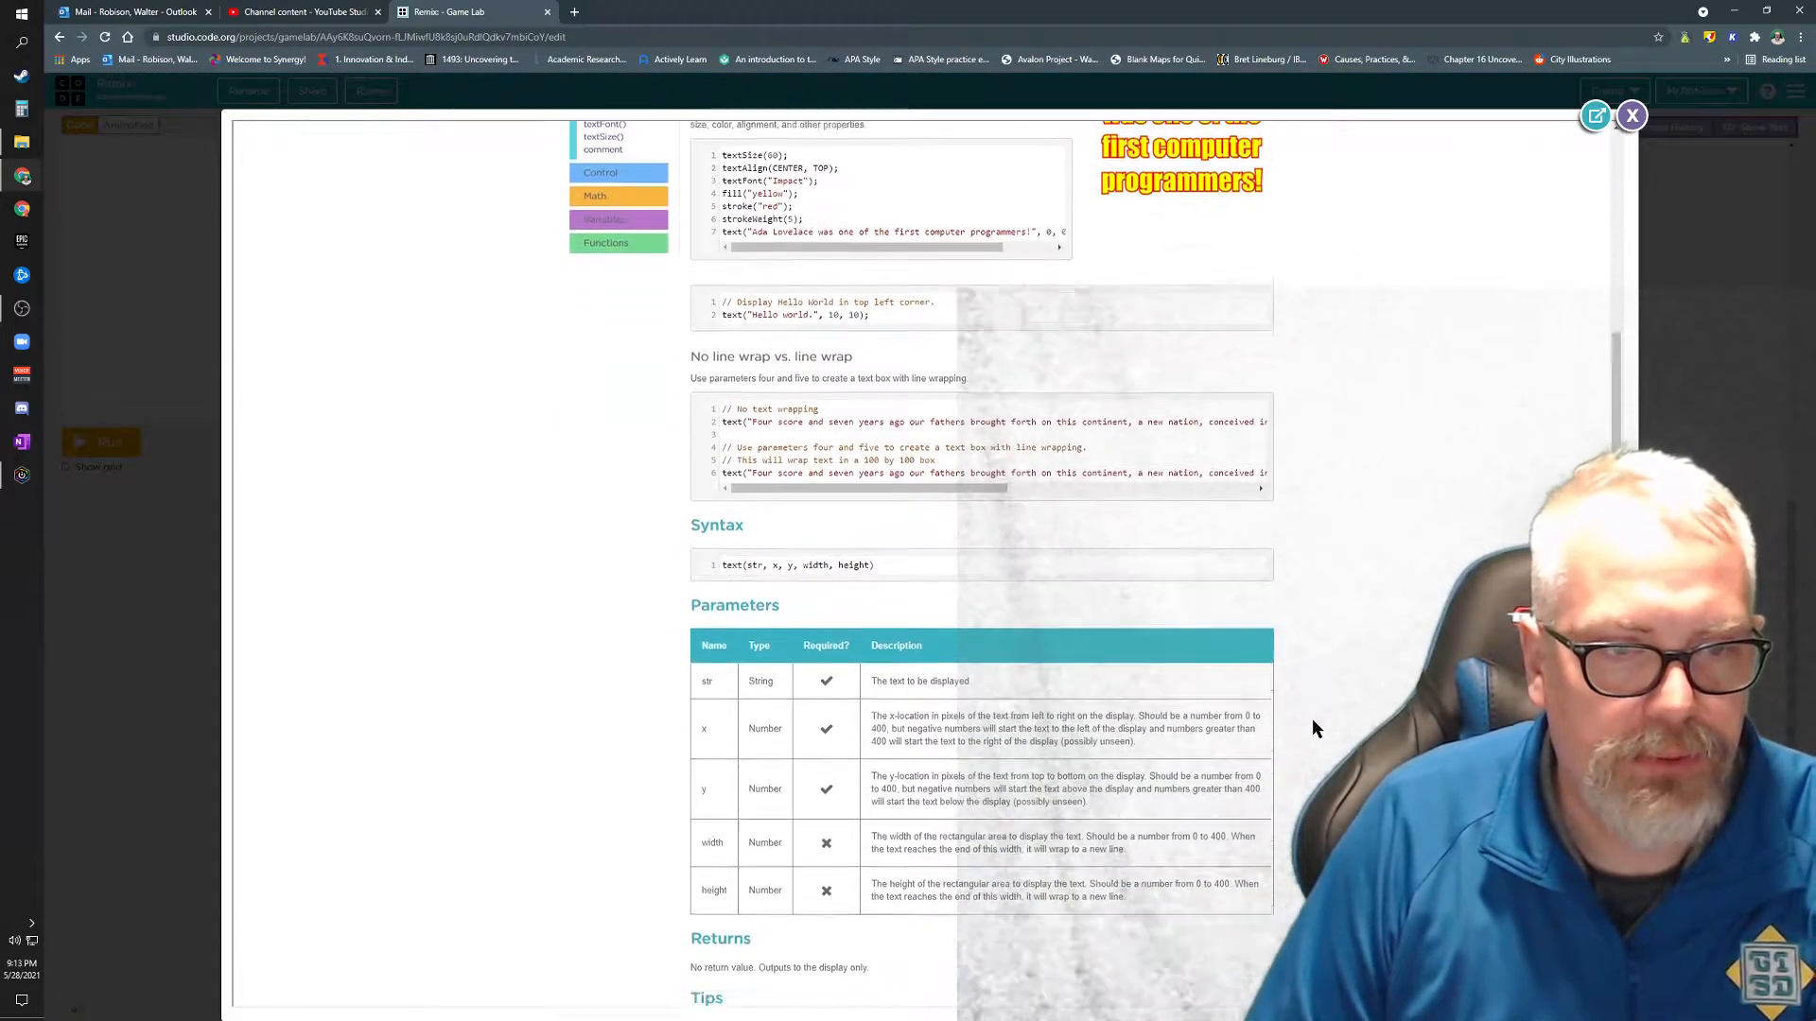
{"action": "scroll", "scroll_direction": "down", "scroll_amount": 3}
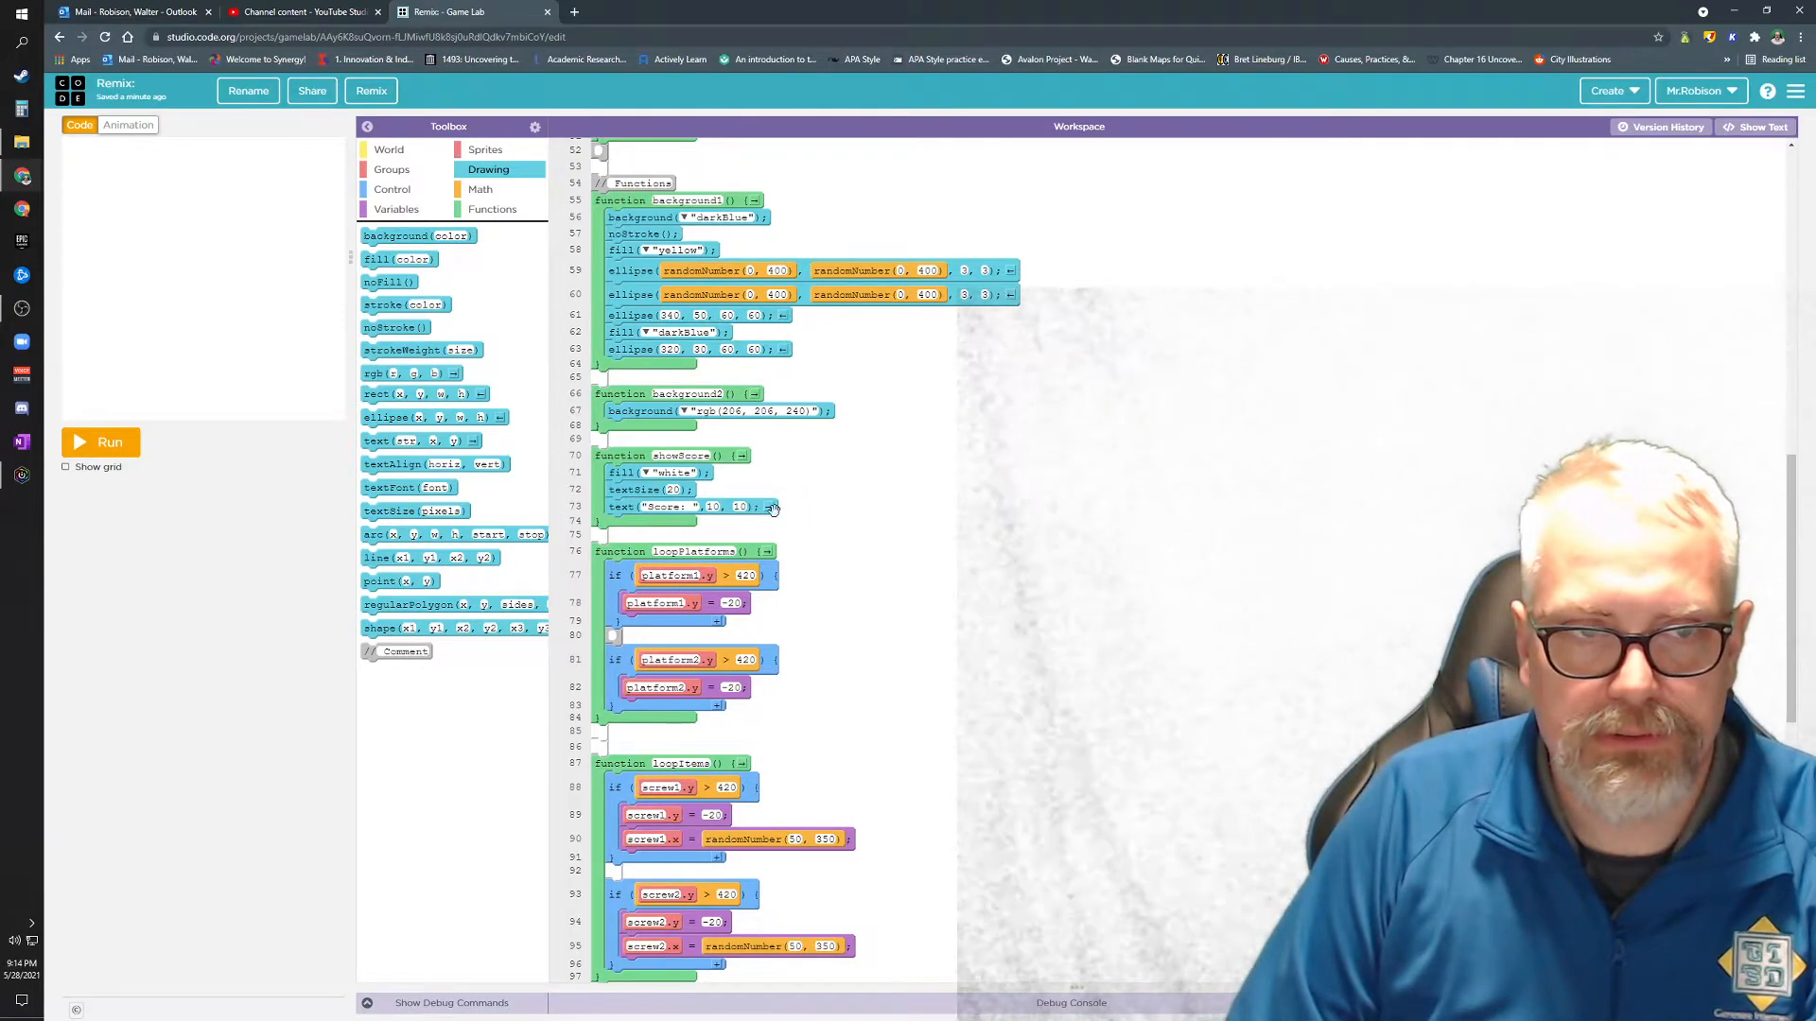
Rerun the game before and after lowering the Score label's y position in showScore
{"action": "left_click", "coordinate": [100, 443]}
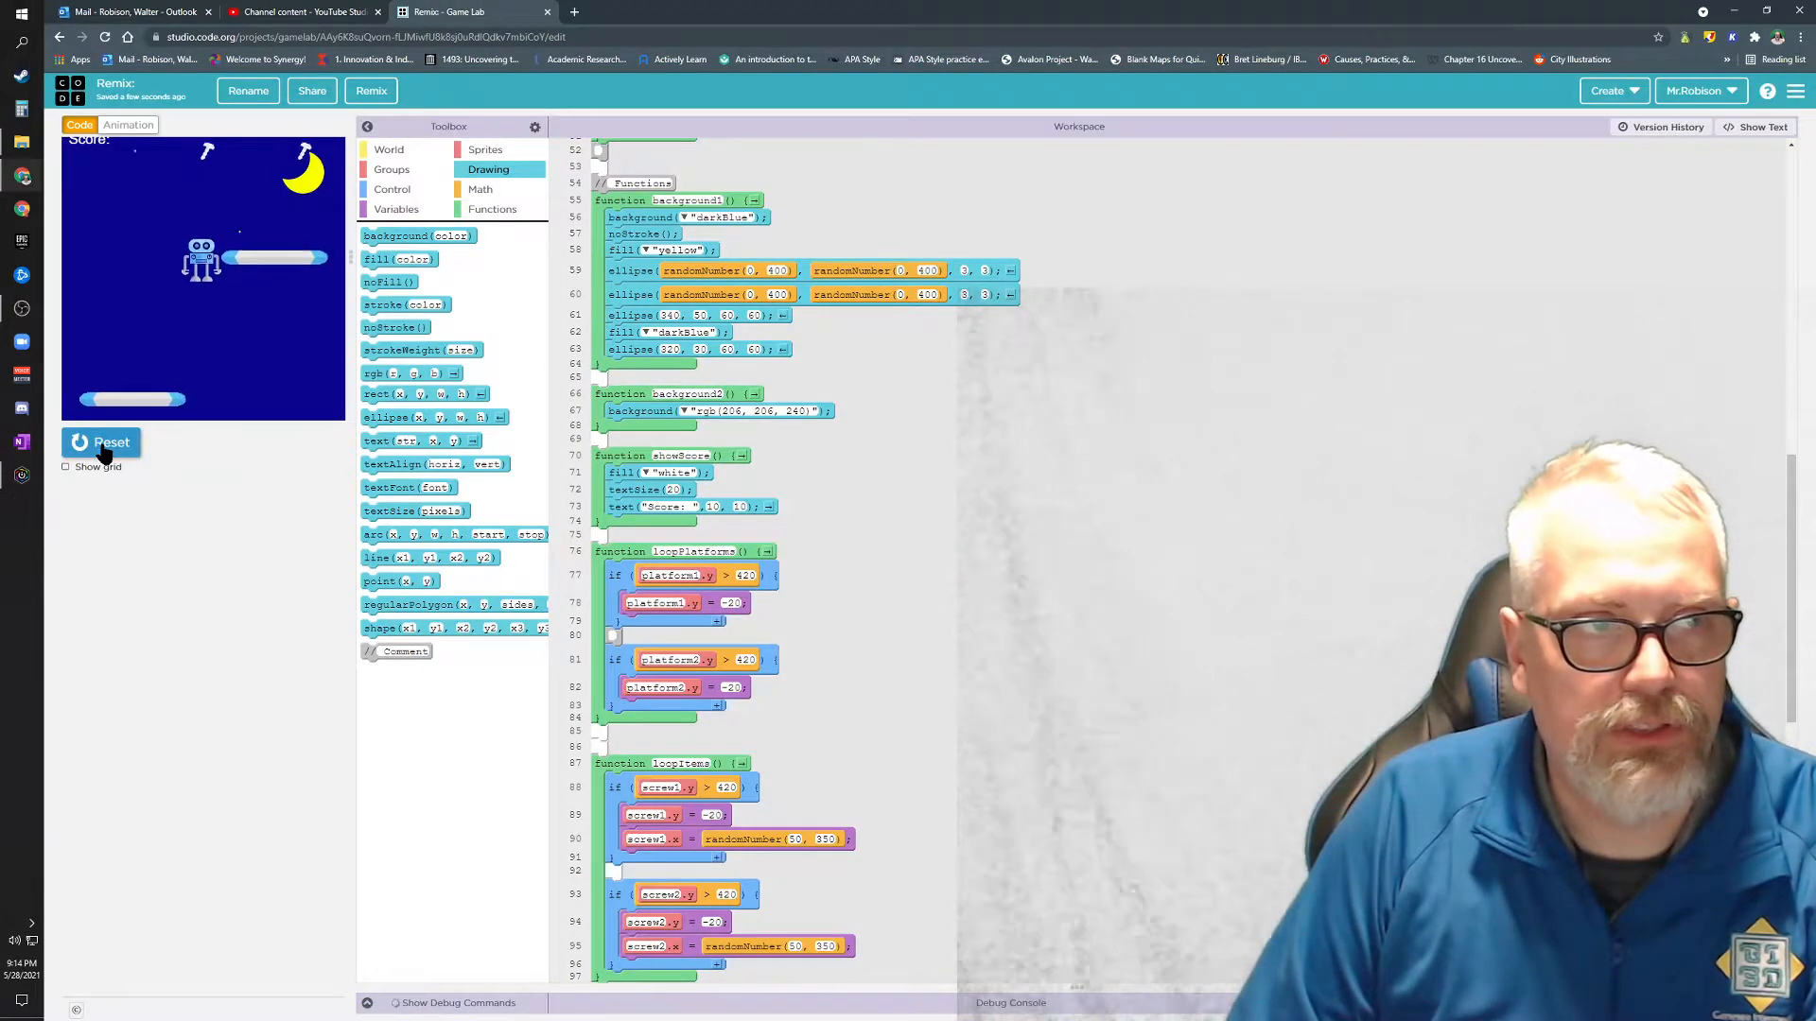
{"action": "left_click", "coordinate": [103, 442]}
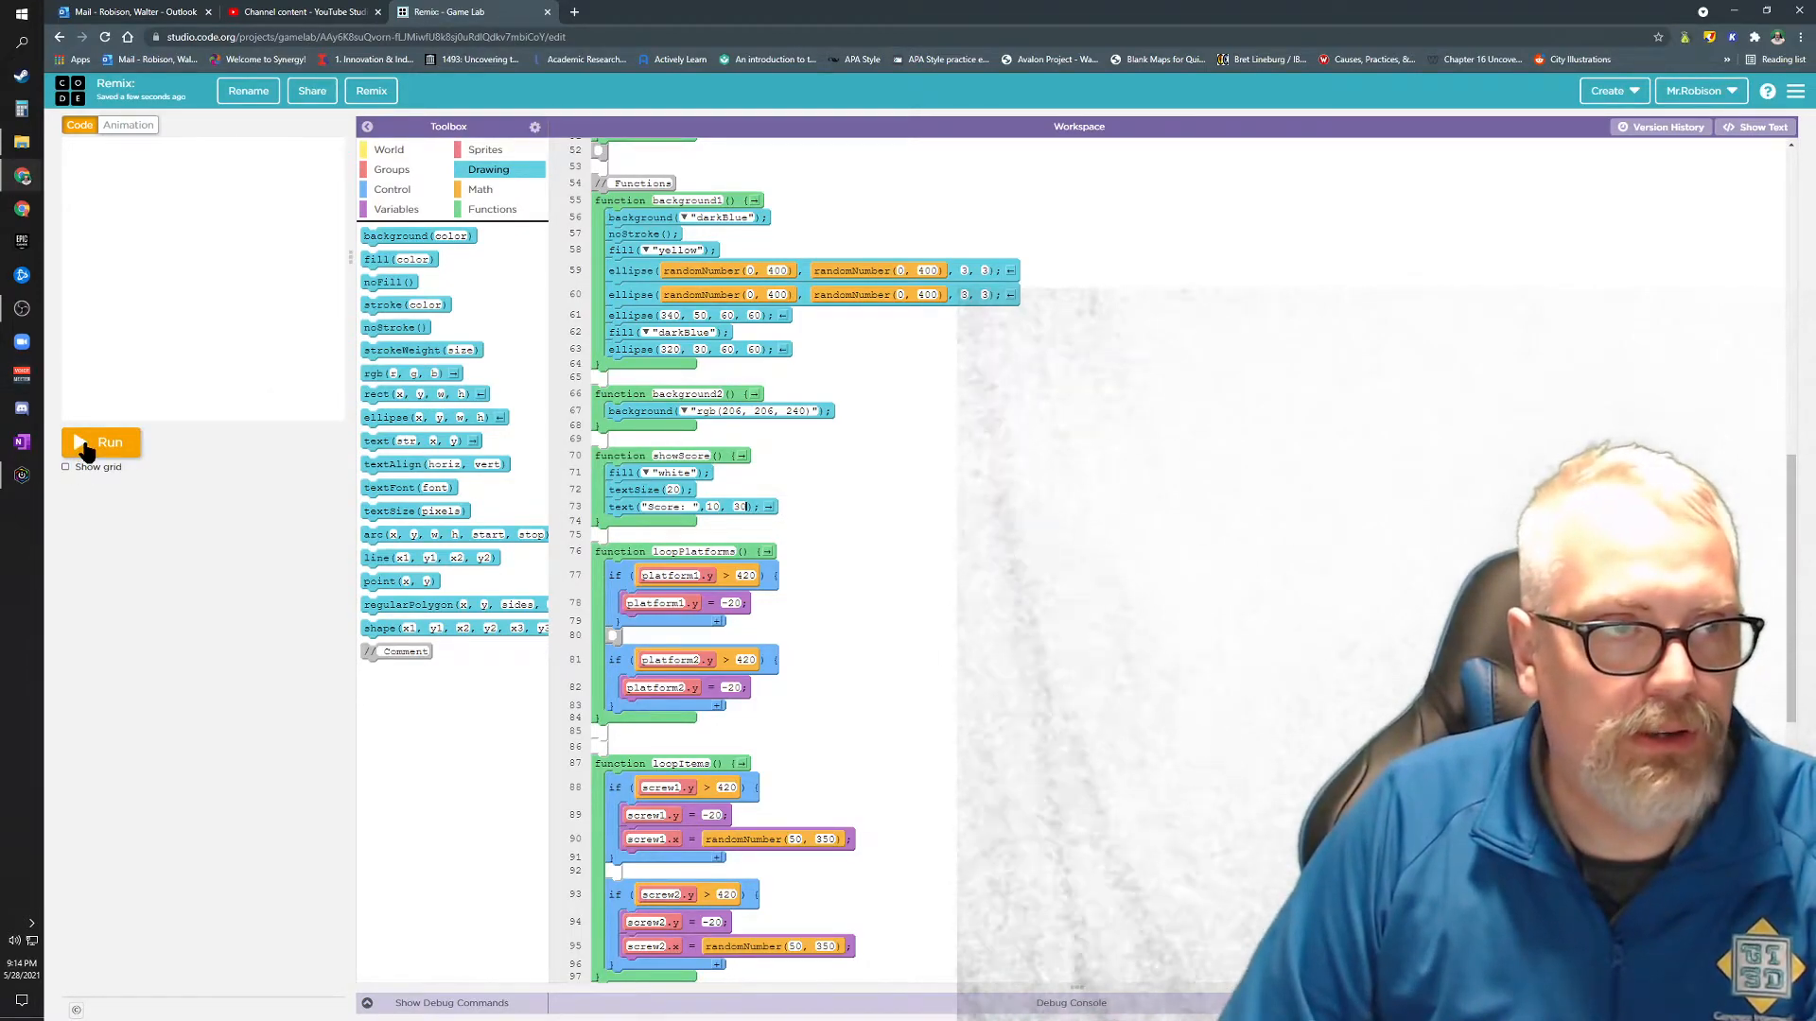
{"action": "left_click", "coordinate": [100, 443]}
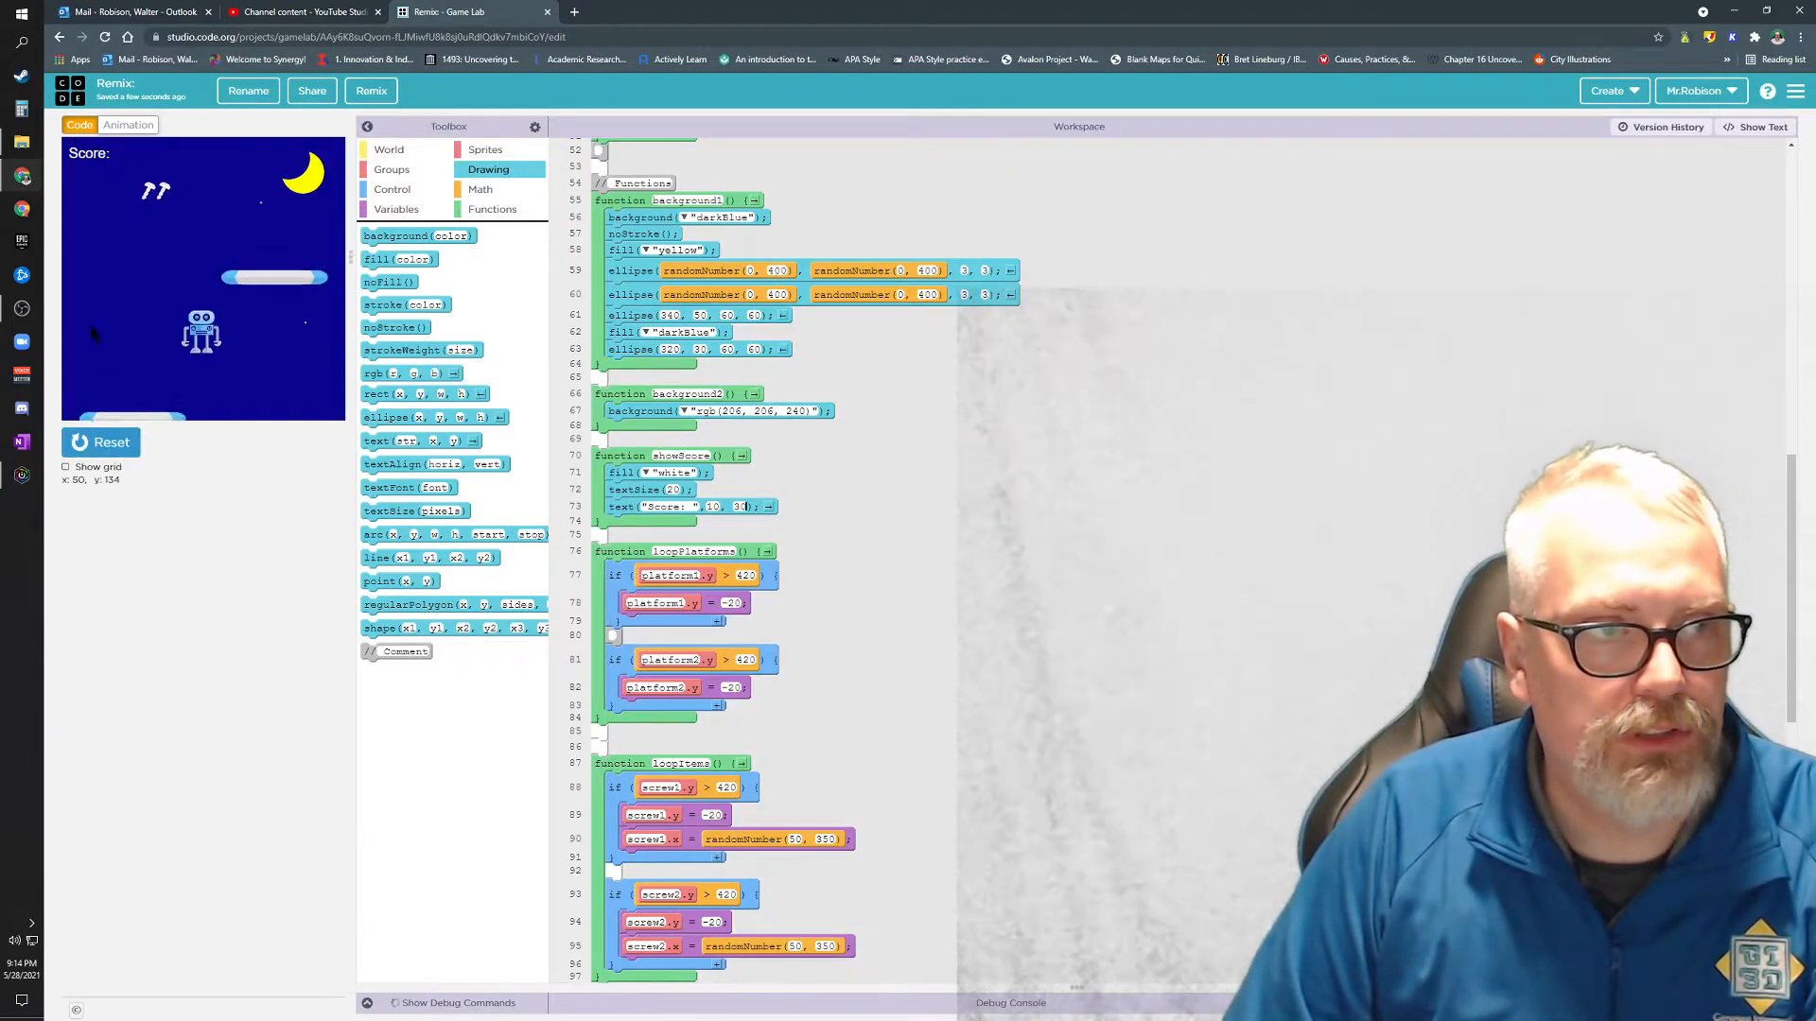
{"action": "left_click", "coordinate": [100, 441]}
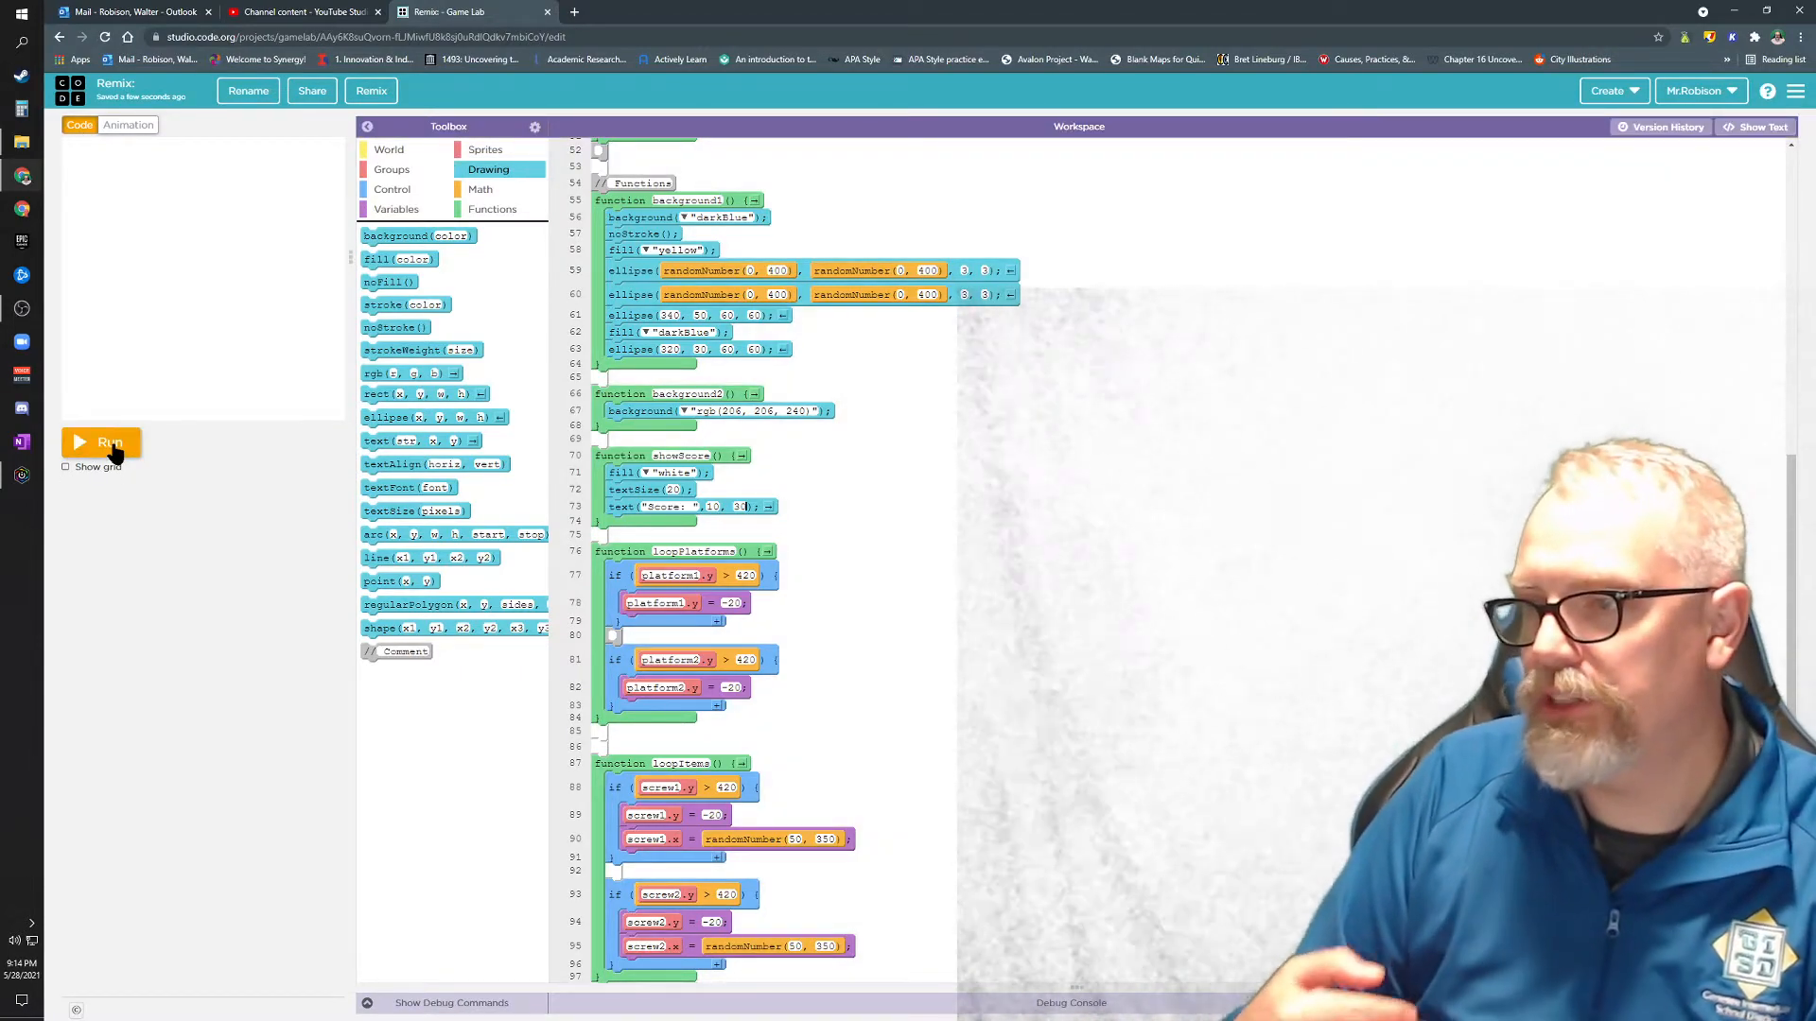